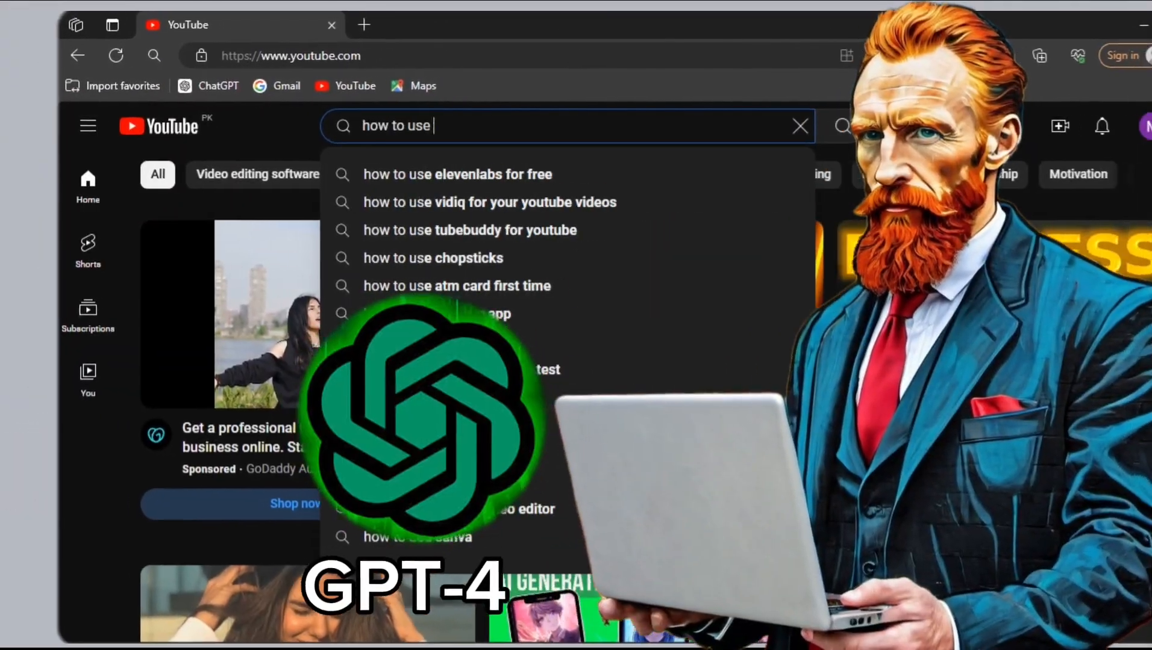
- Reach coze.com from a Google search and sign in through Continue with Google
key(Return)
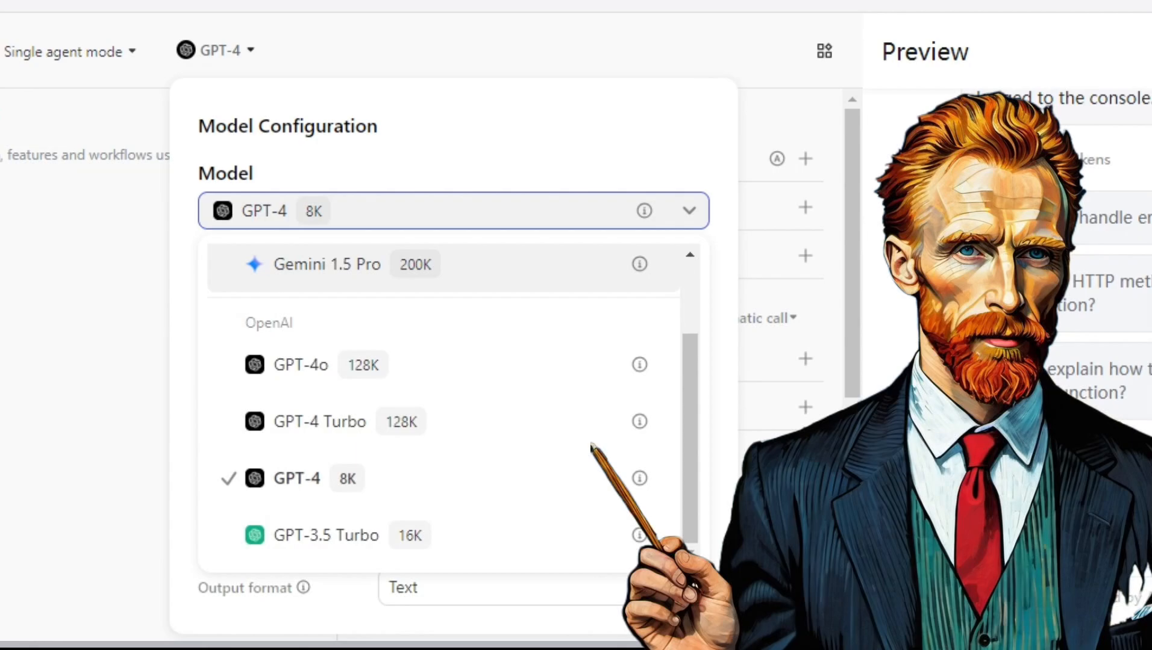
click(326, 264)
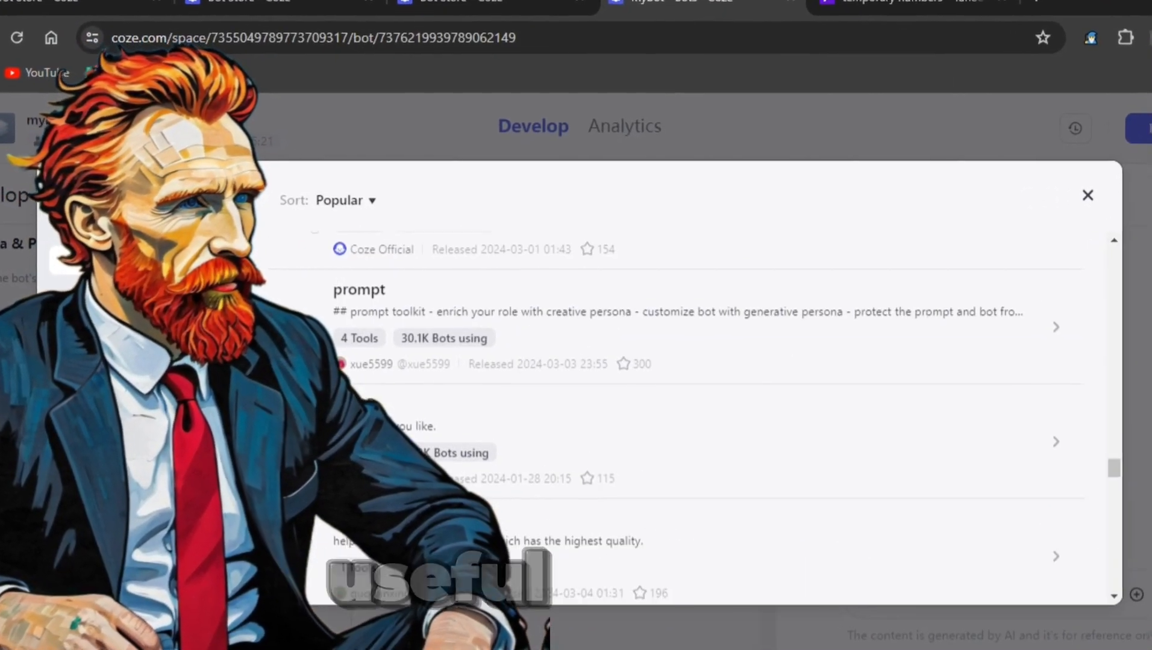
scroll(up, 3)
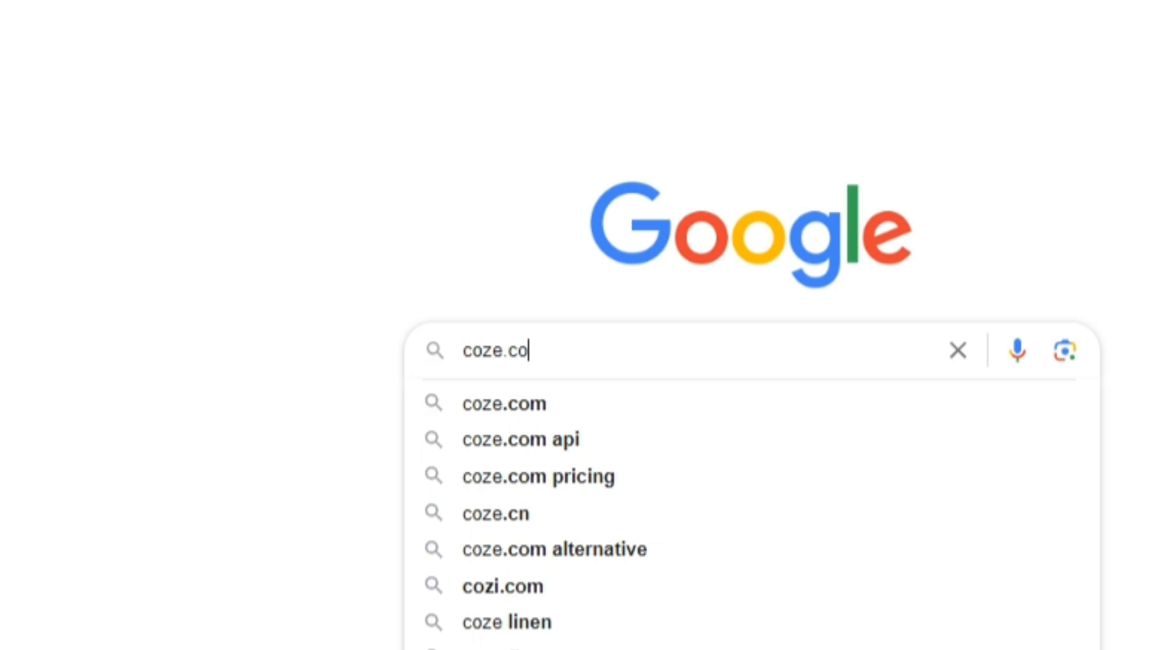
click(504, 403)
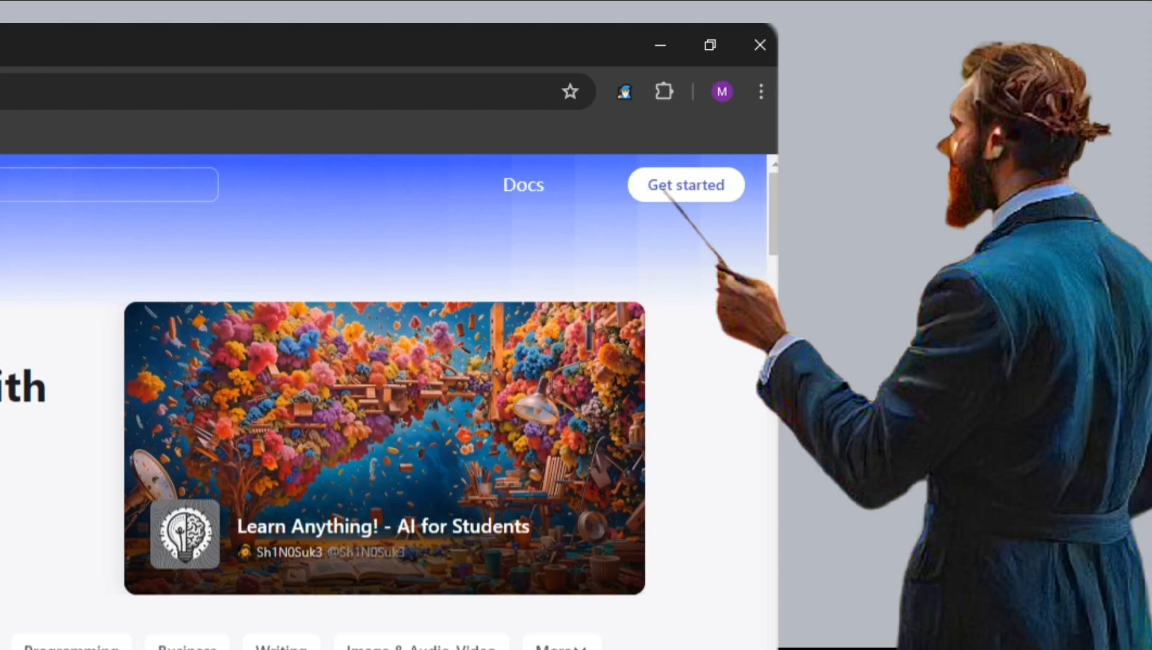
click(684, 184)
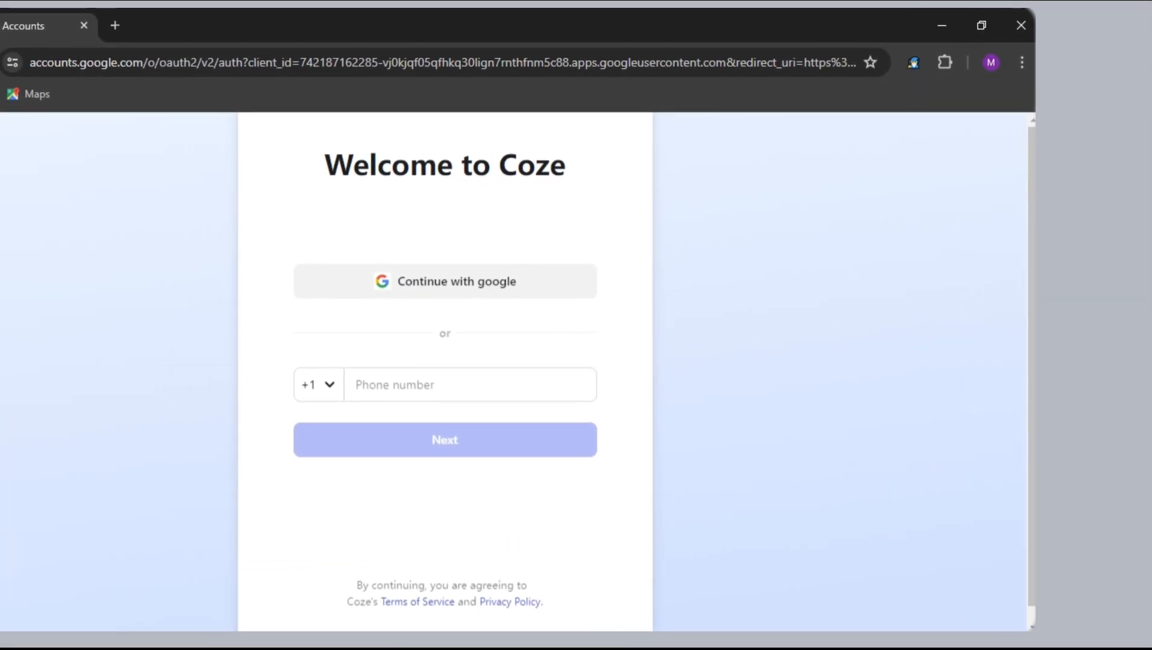
click(444, 281)
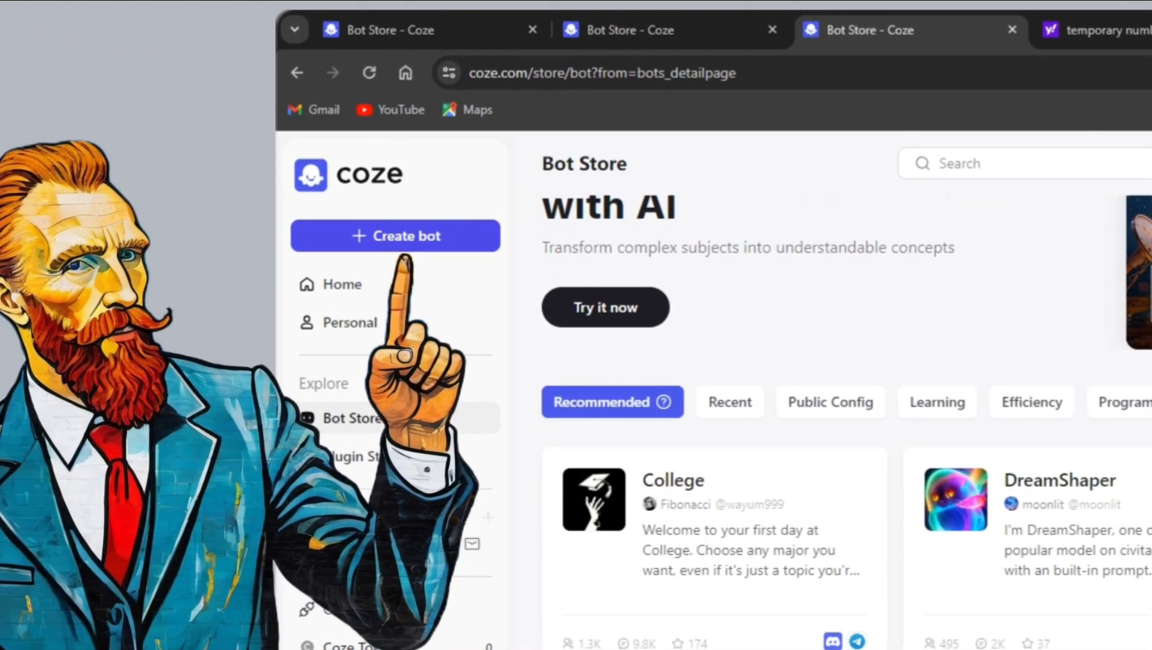
- Create bot 'mybot' in the Personal workspace described as 'perfect bot for my audience'
click(394, 236)
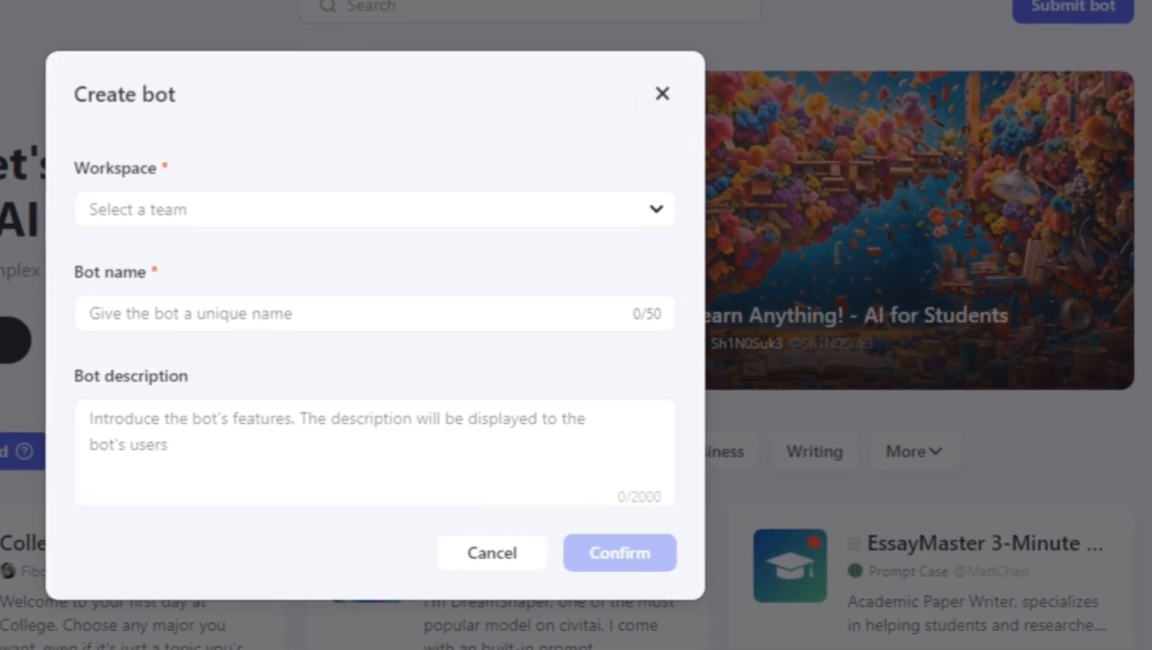
click(374, 210)
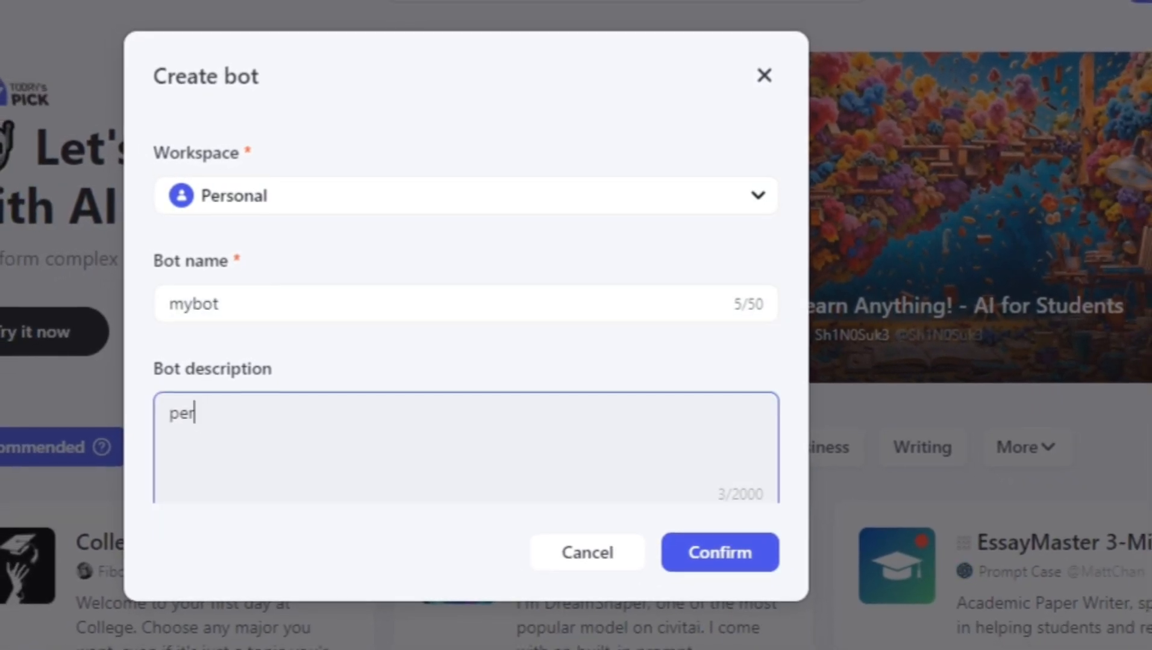
text(perfect bot for my audience)
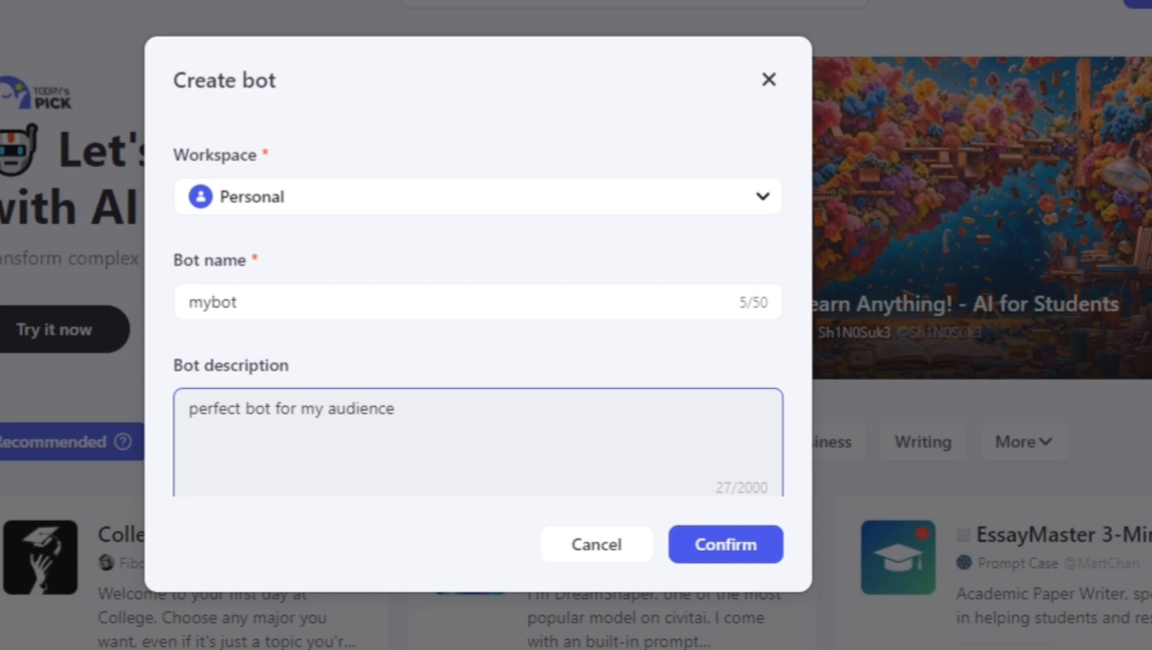
click(724, 544)
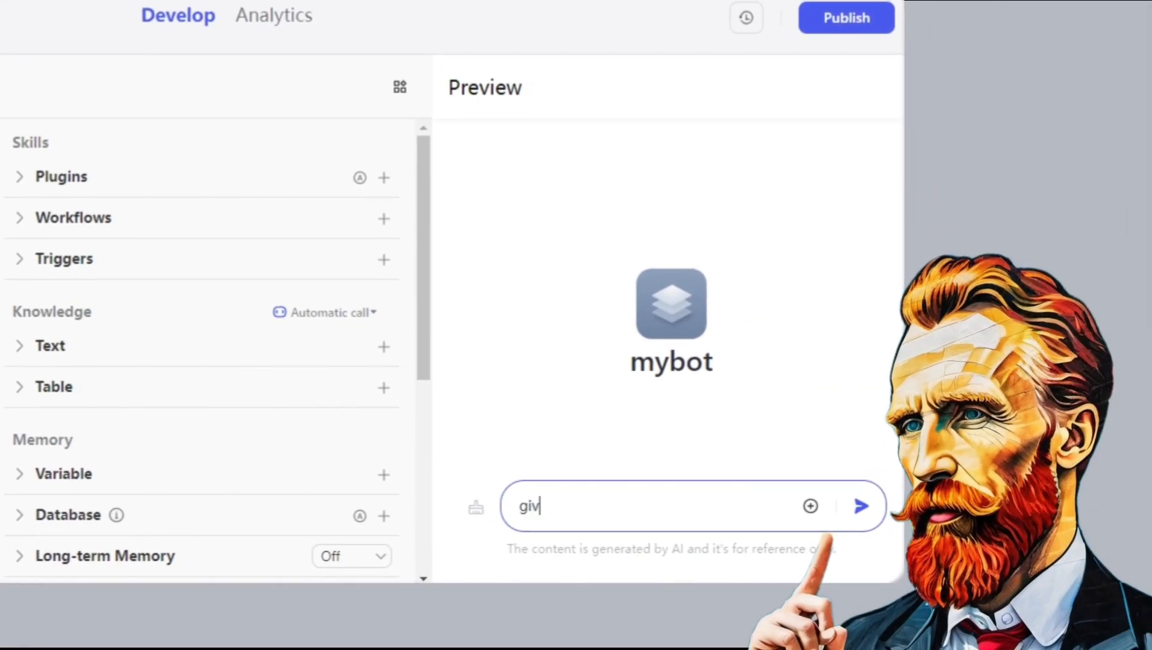
- Switch mybot's model to GPT-4o and ask 'what are you seeing in this image' about a screenshot
click(860, 506)
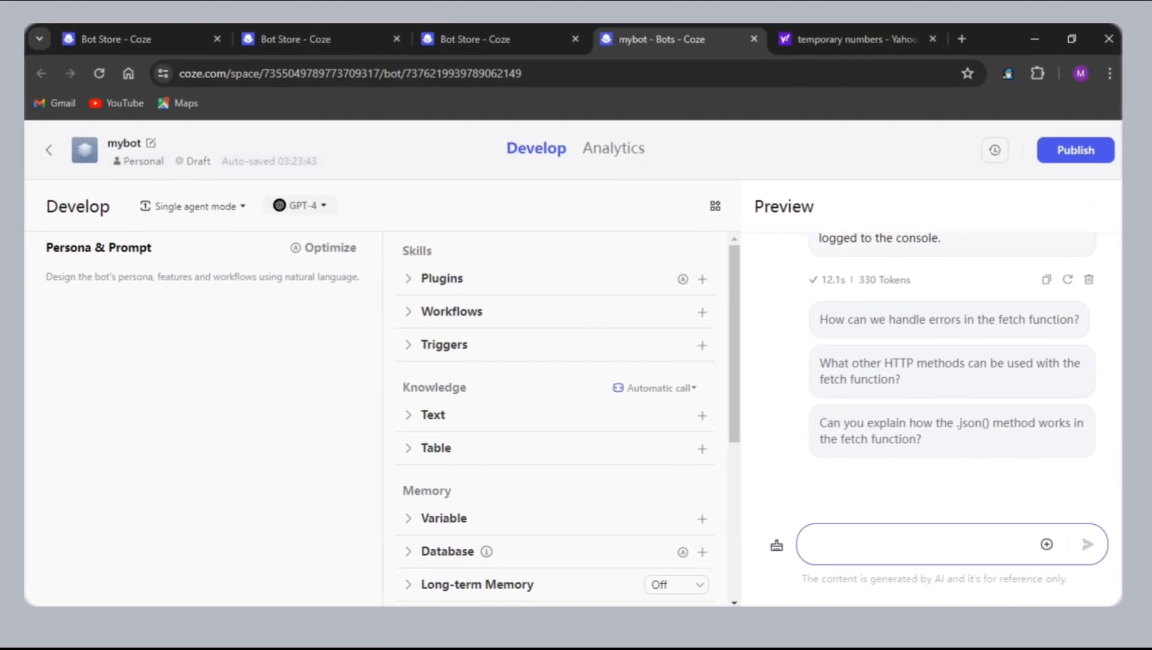
click(299, 205)
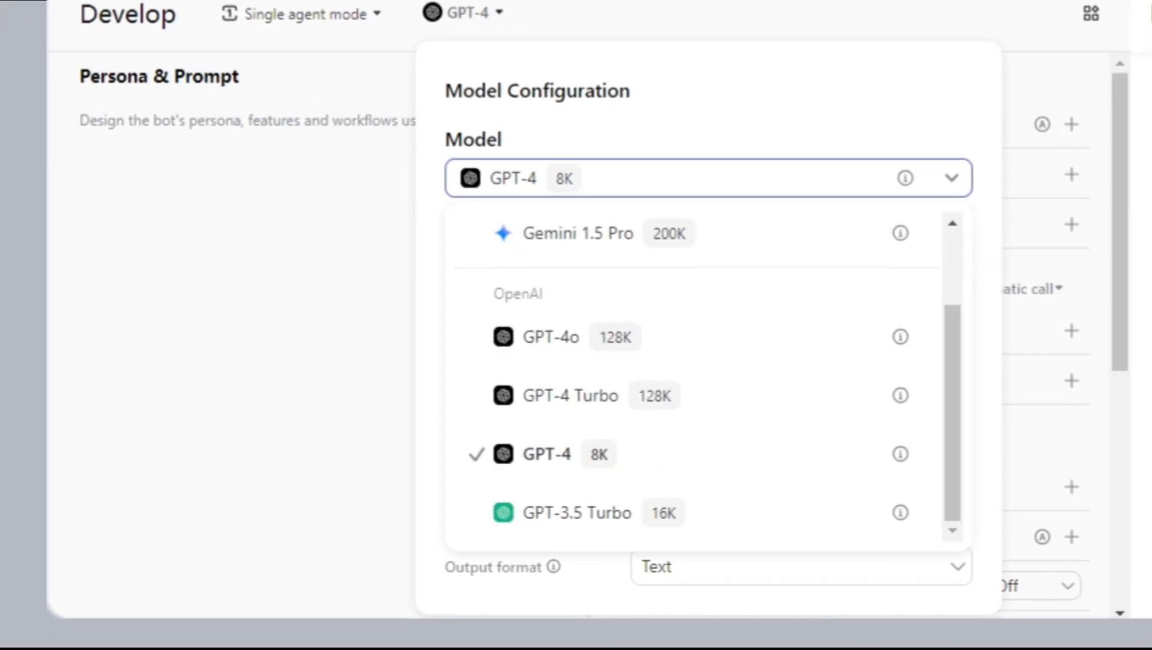
click(579, 233)
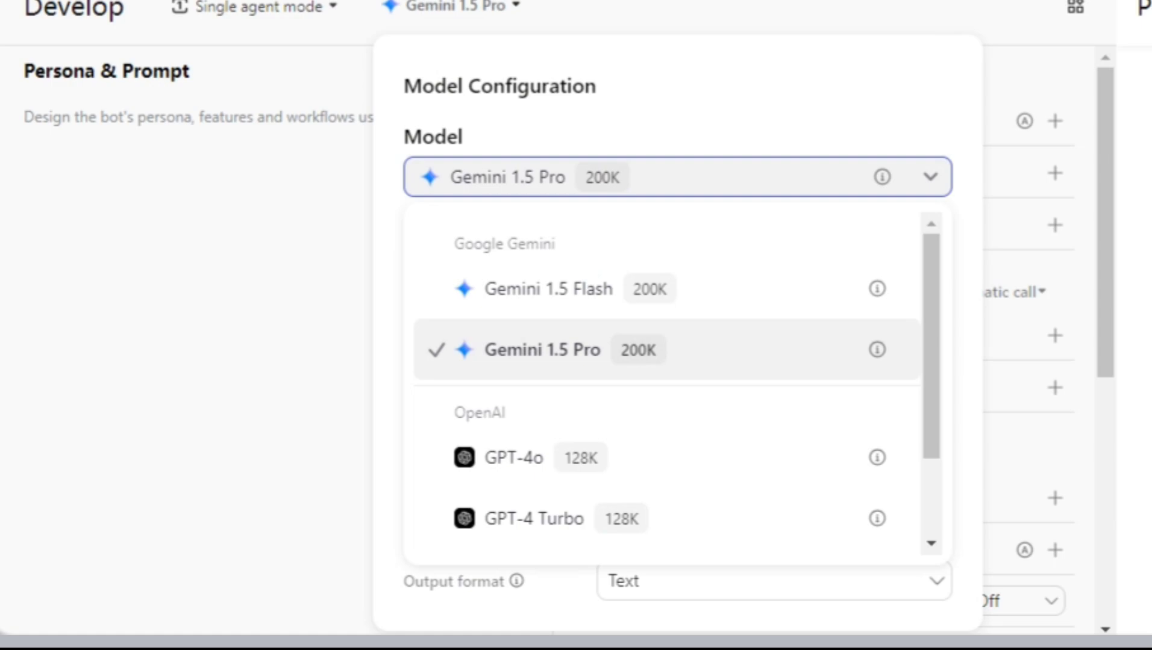
click(517, 458)
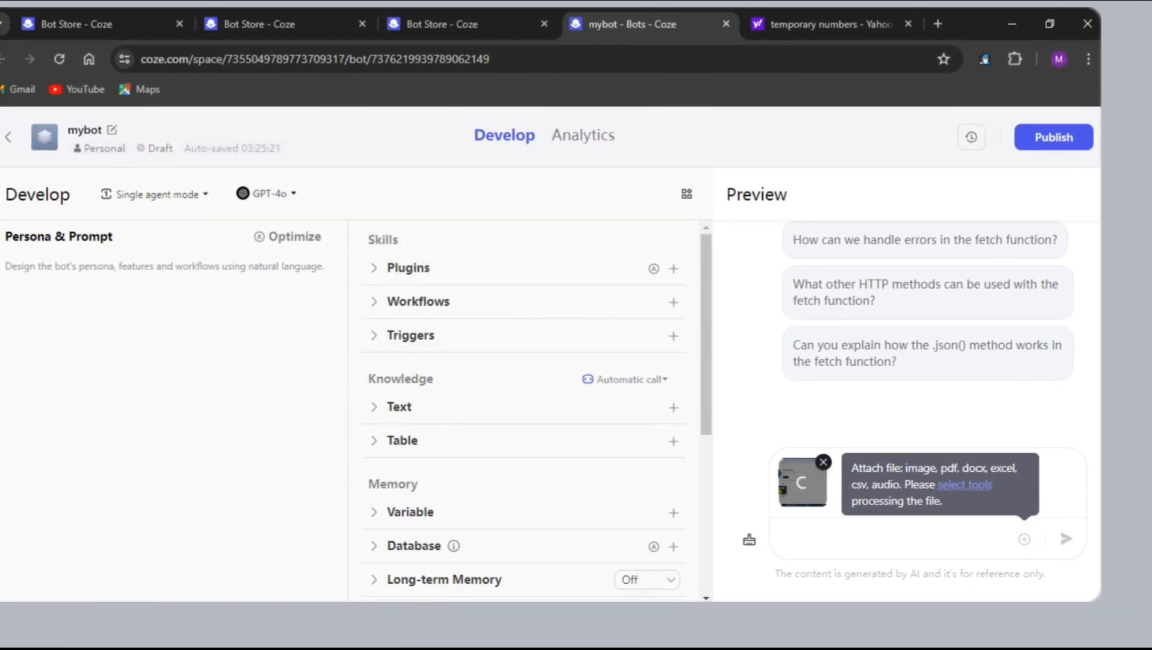
text(what are you seeing in this image)
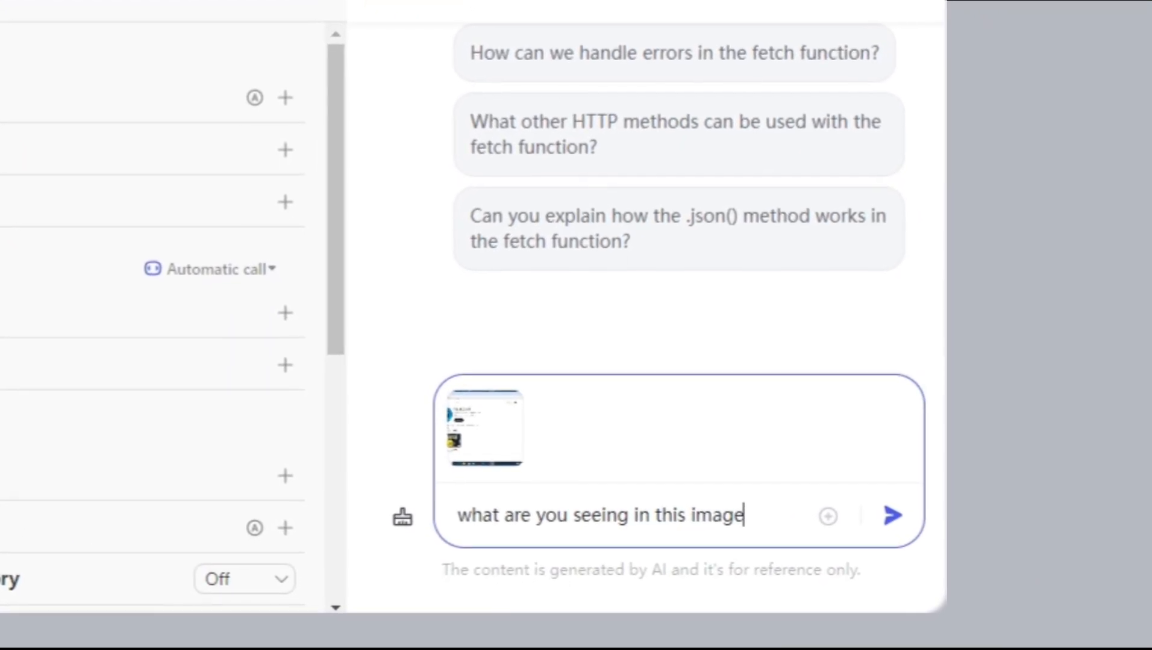
click(892, 516)
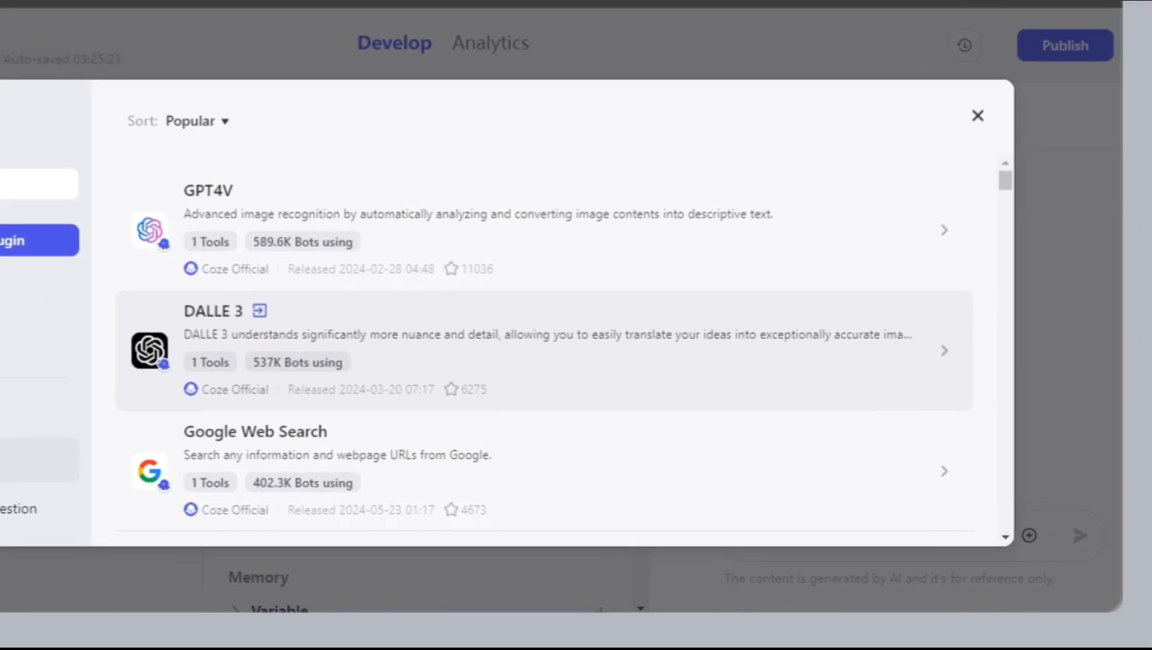
- Add the DALLE 3 text2Image tool and generate a man walking in a sunlit jungle
click(943, 351)
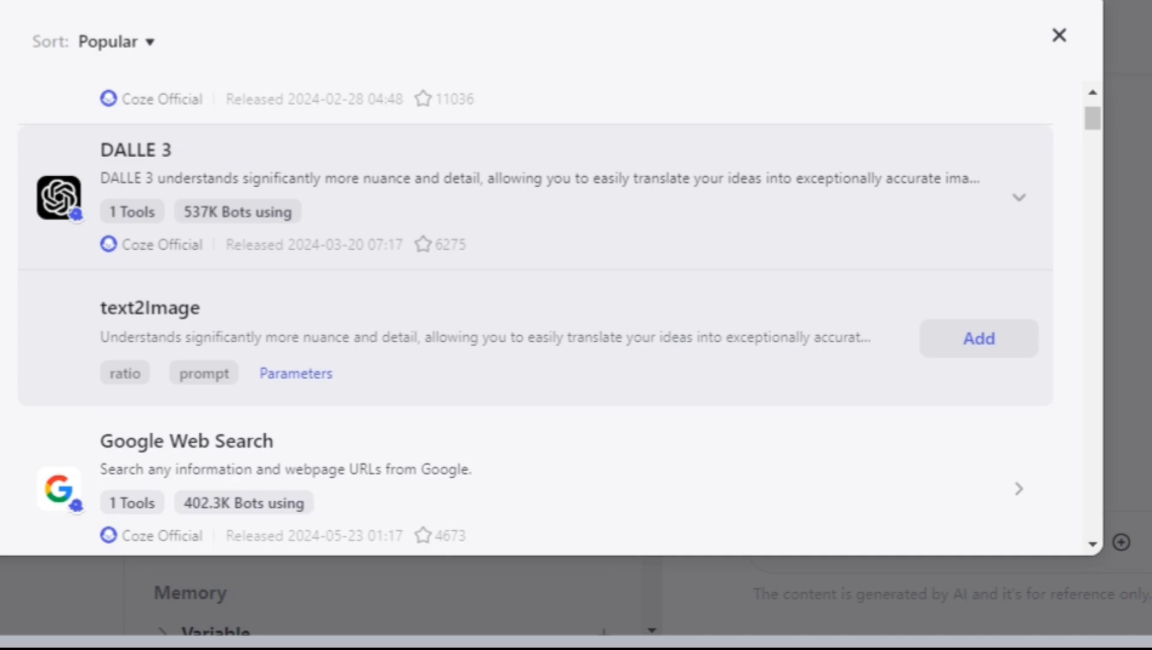
click(978, 339)
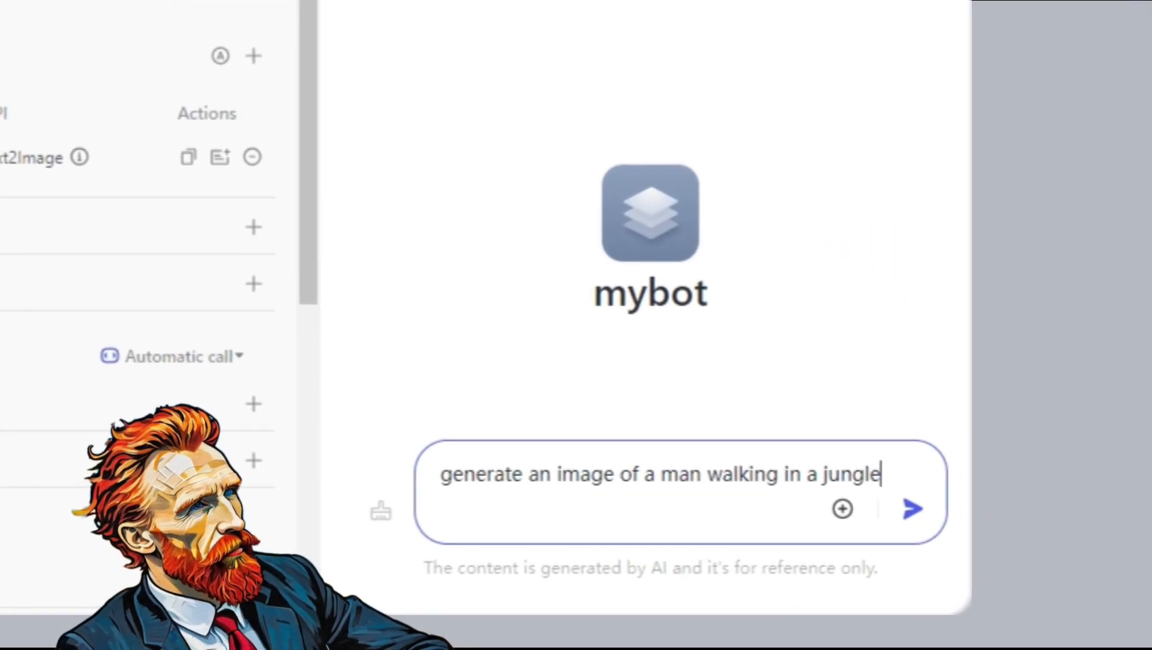
click(910, 508)
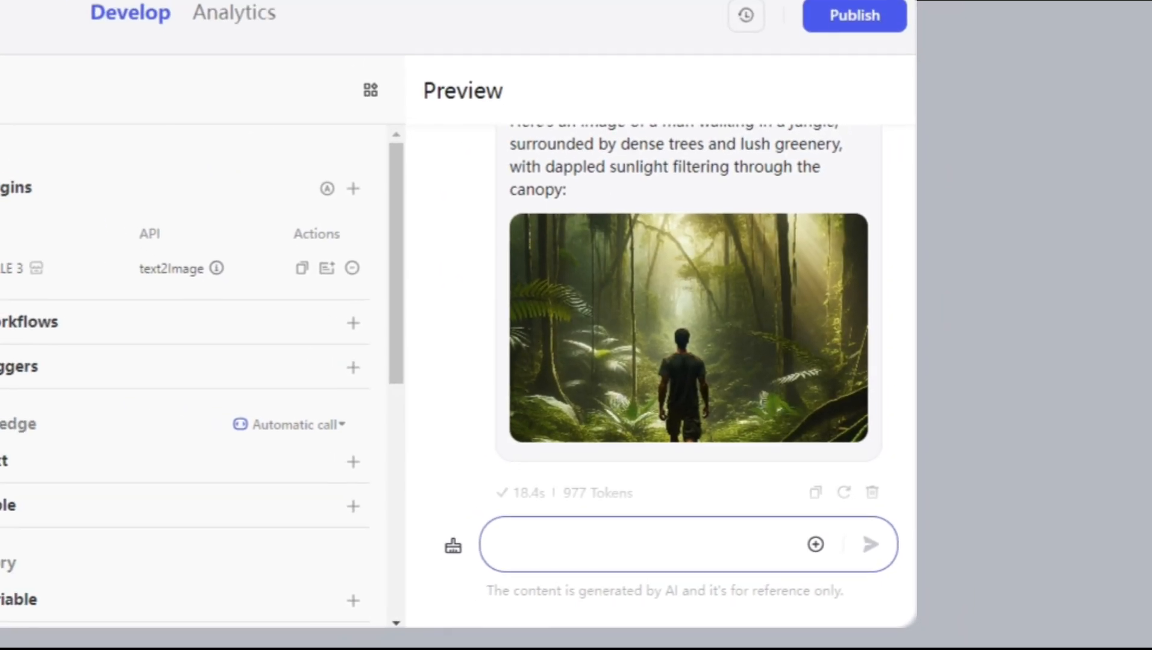
click(687, 327)
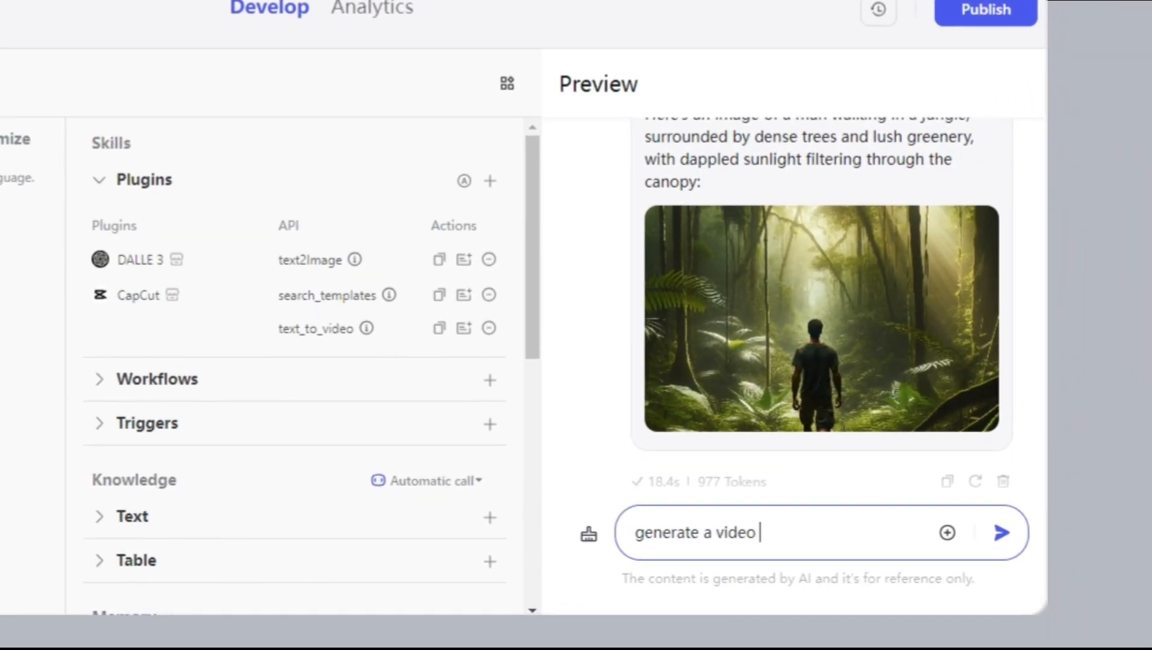
- Request an Earth facts video and play the result in the CapCut editor
click(1000, 533)
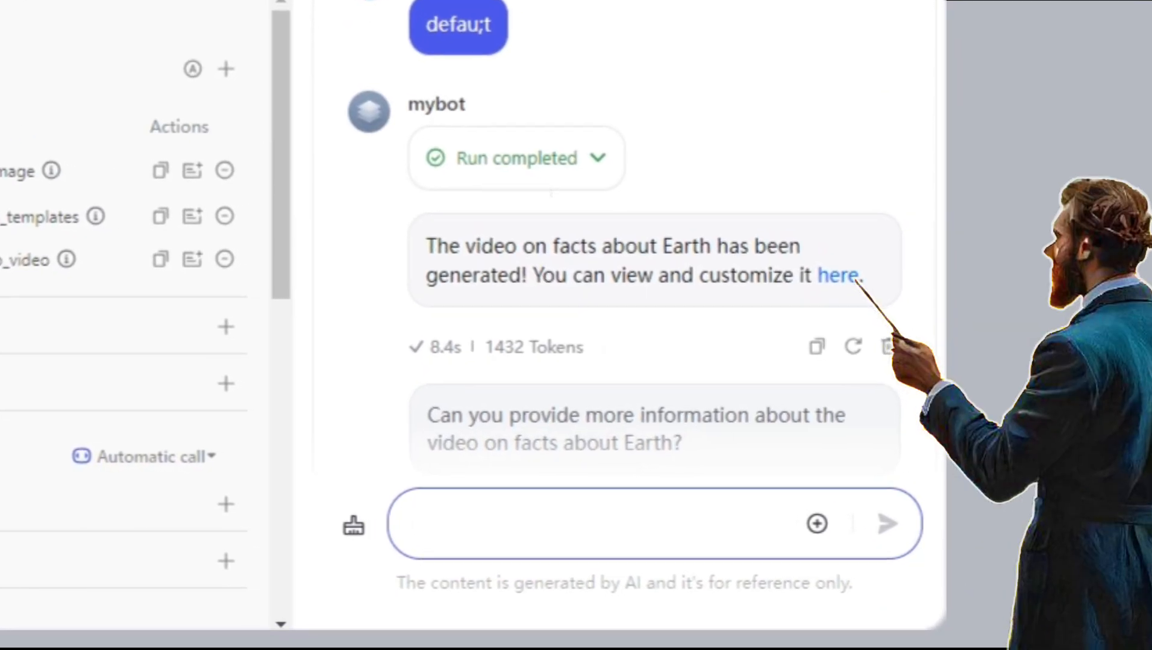
click(839, 276)
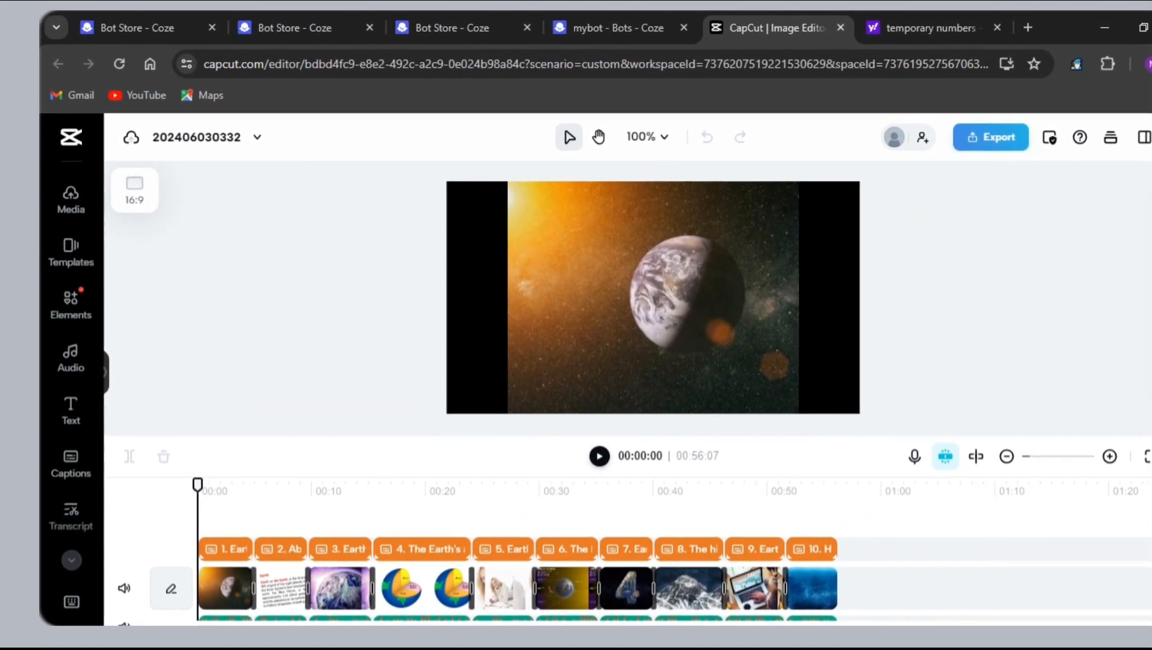
click(598, 456)
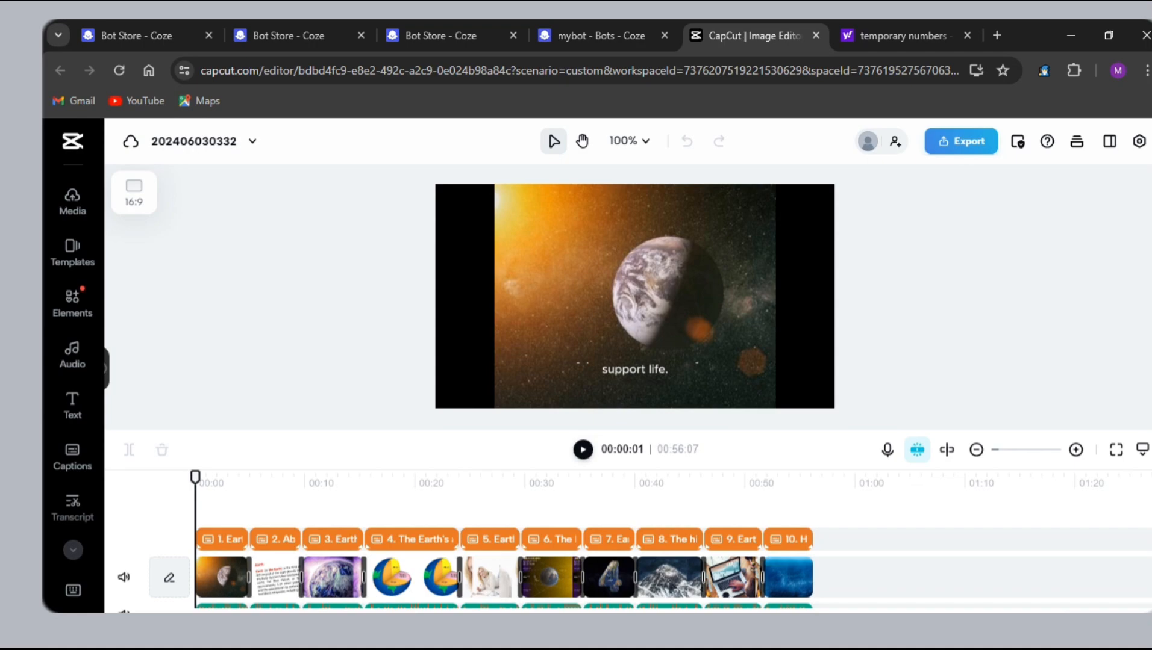
click(582, 450)
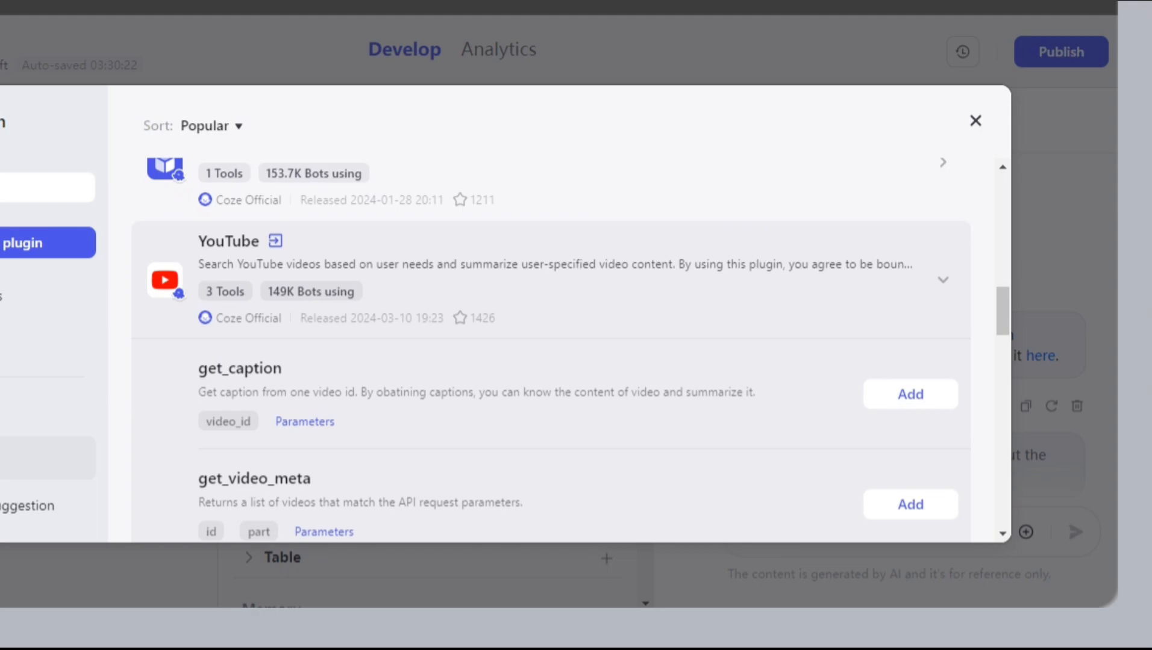
- Add a YouTube tool, fetch video-editing tutorials, and request a chart of trending AI fields
click(975, 121)
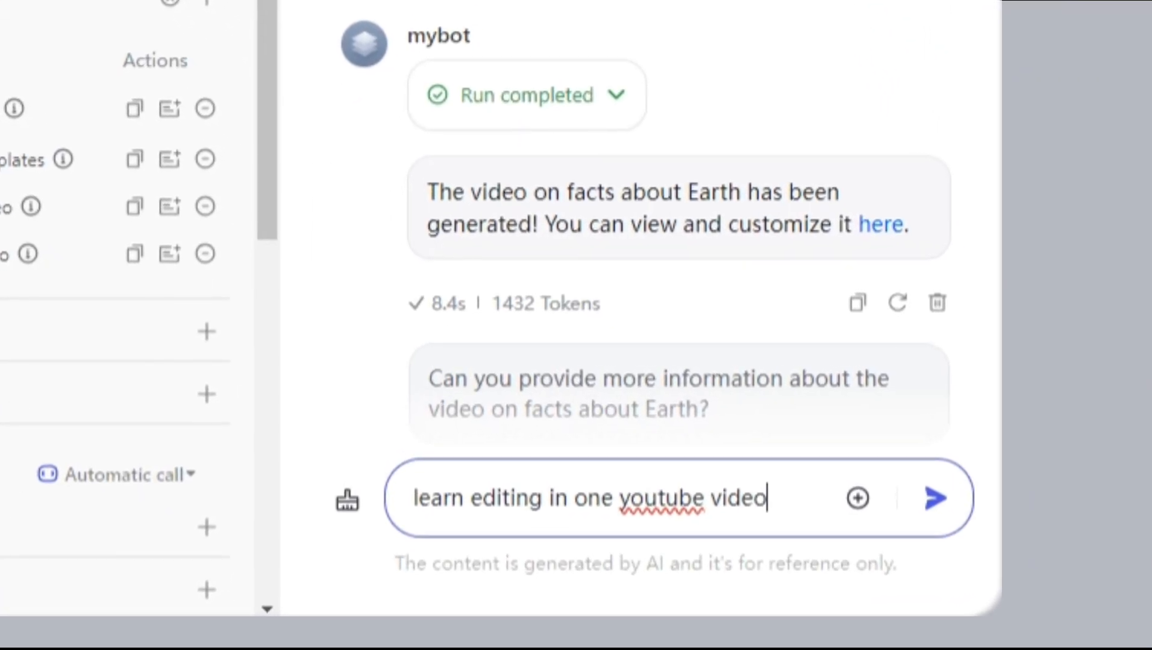
click(935, 497)
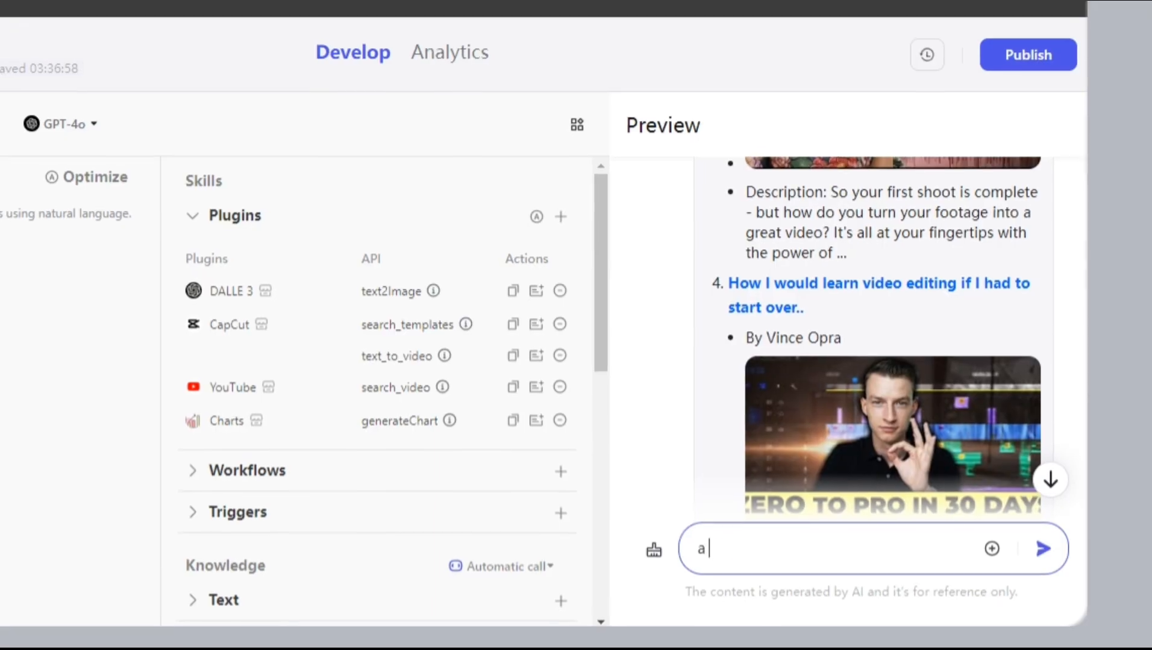
text(chart showing the t)
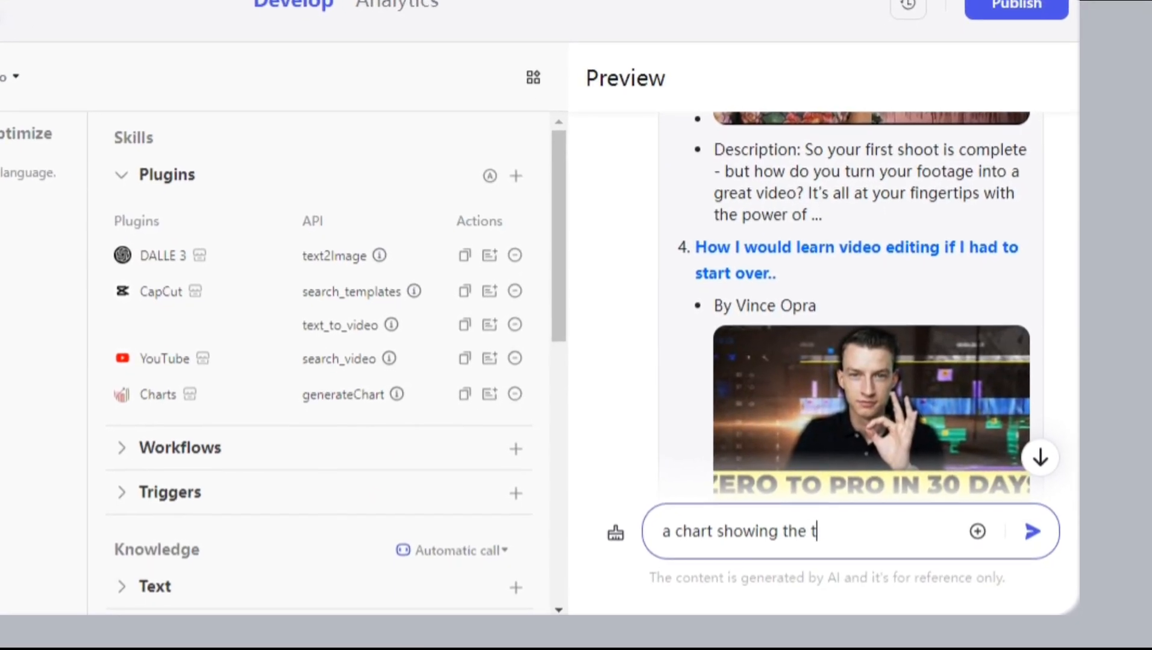
click(1030, 531)
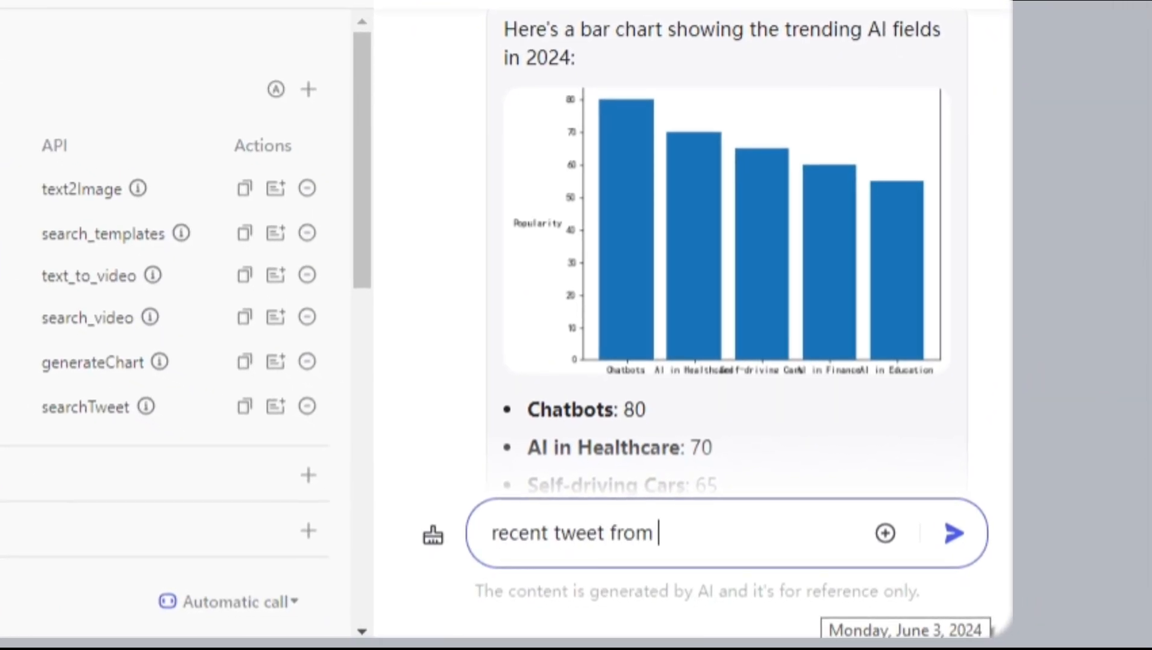
- Fetch a recent Starship tweet with searchTweet and return to the plugin store
click(953, 534)
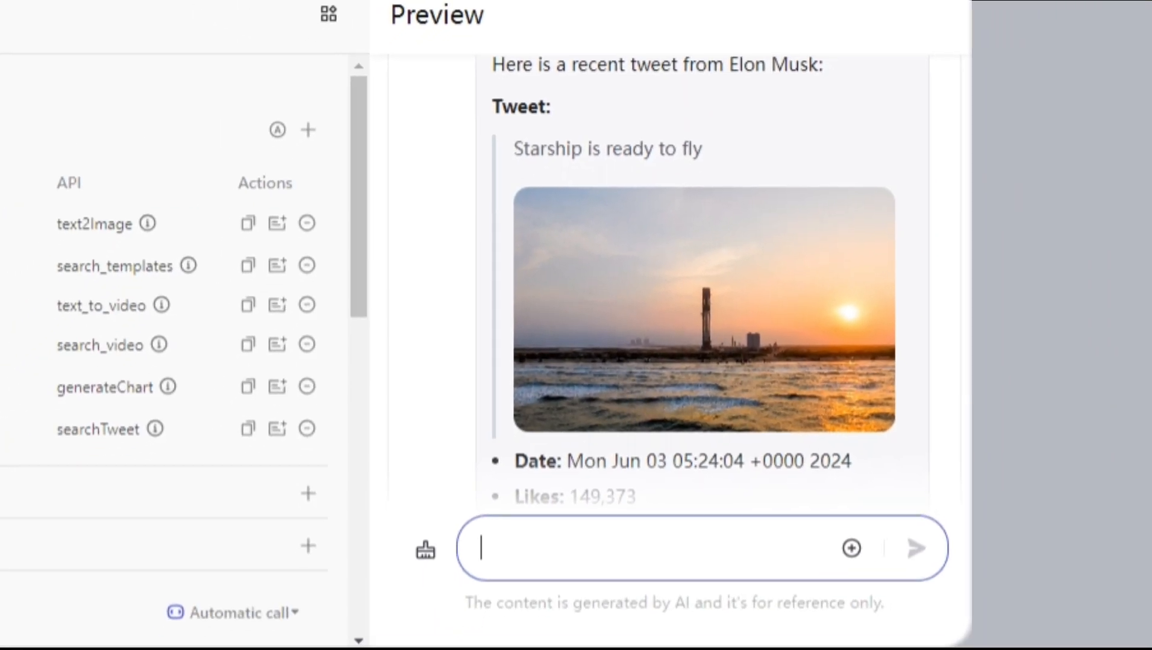
scroll(down, 3)
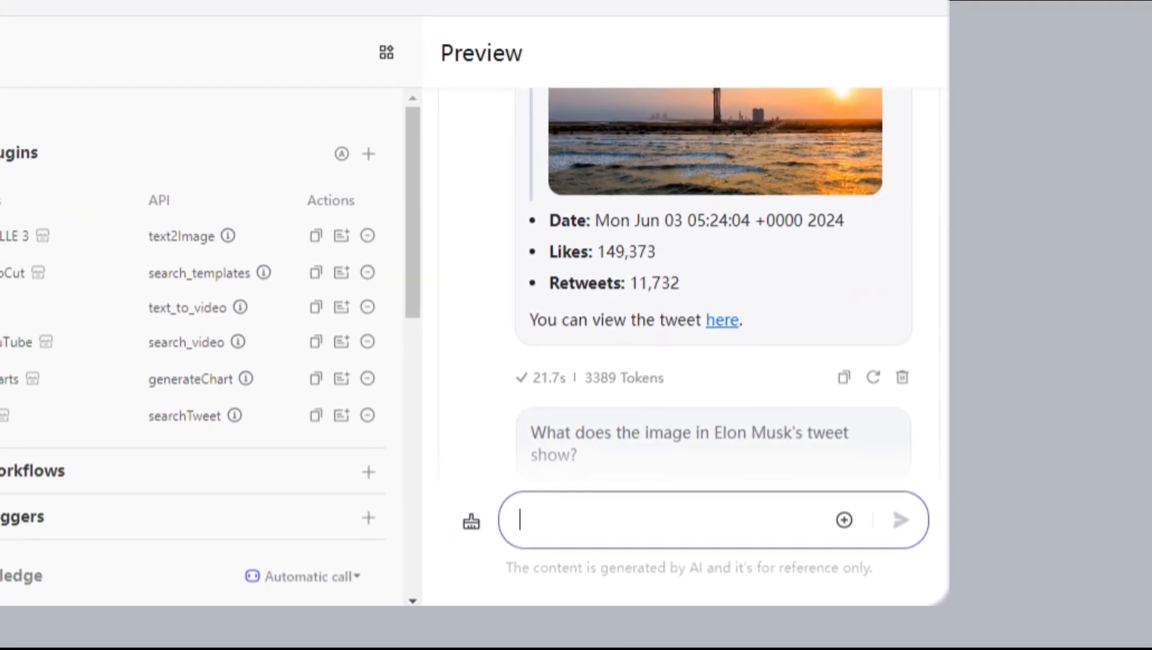
click(369, 154)
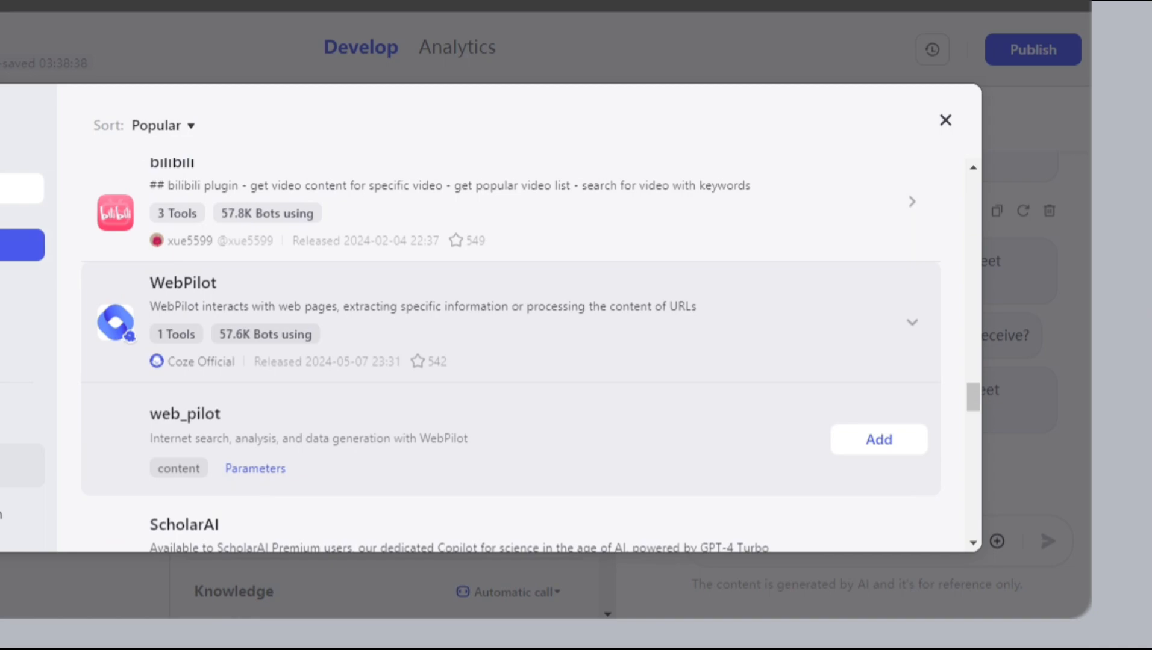
- Add web_pilot and ask 'tell me about' a pasted coze.com bot page URL
click(879, 440)
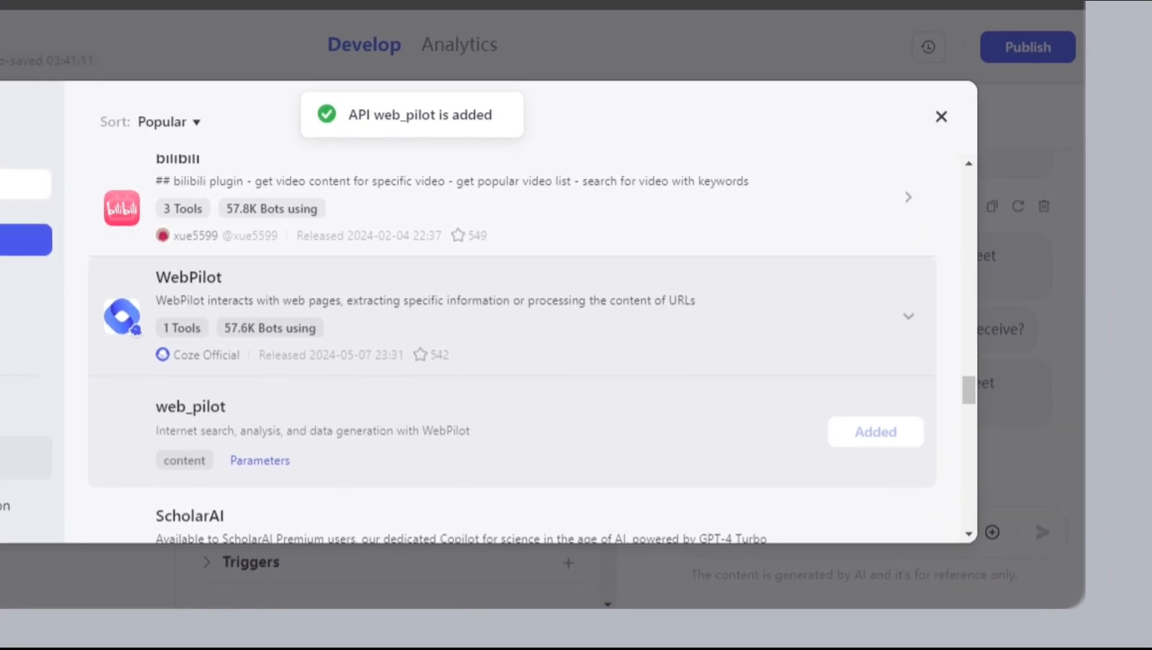
click(941, 116)
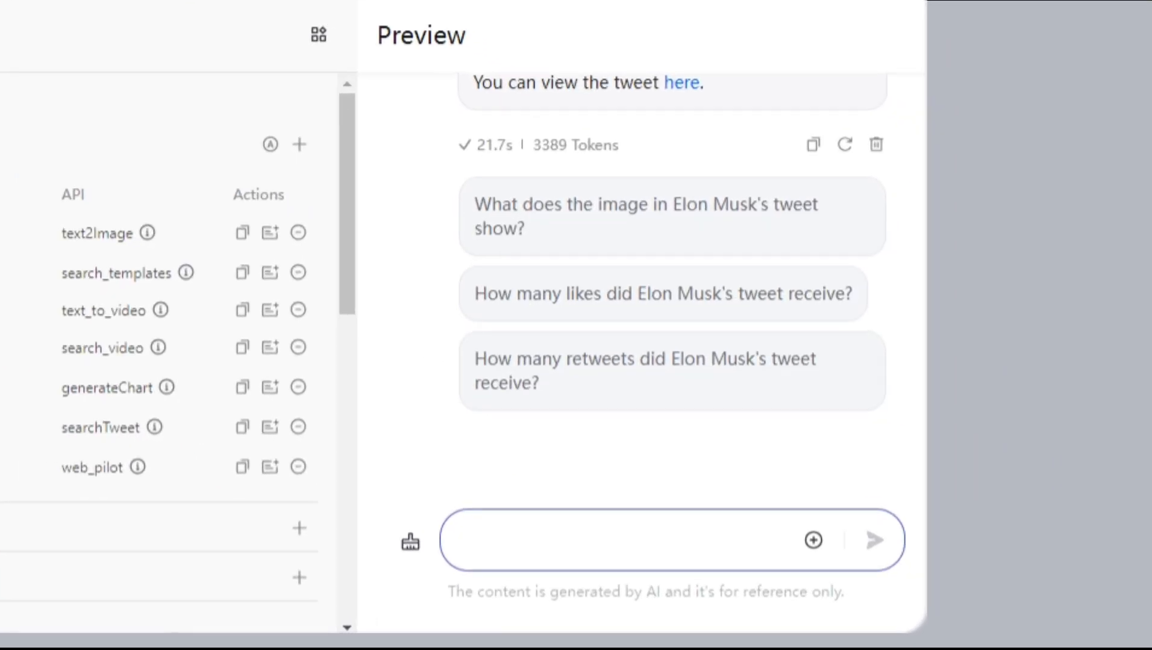
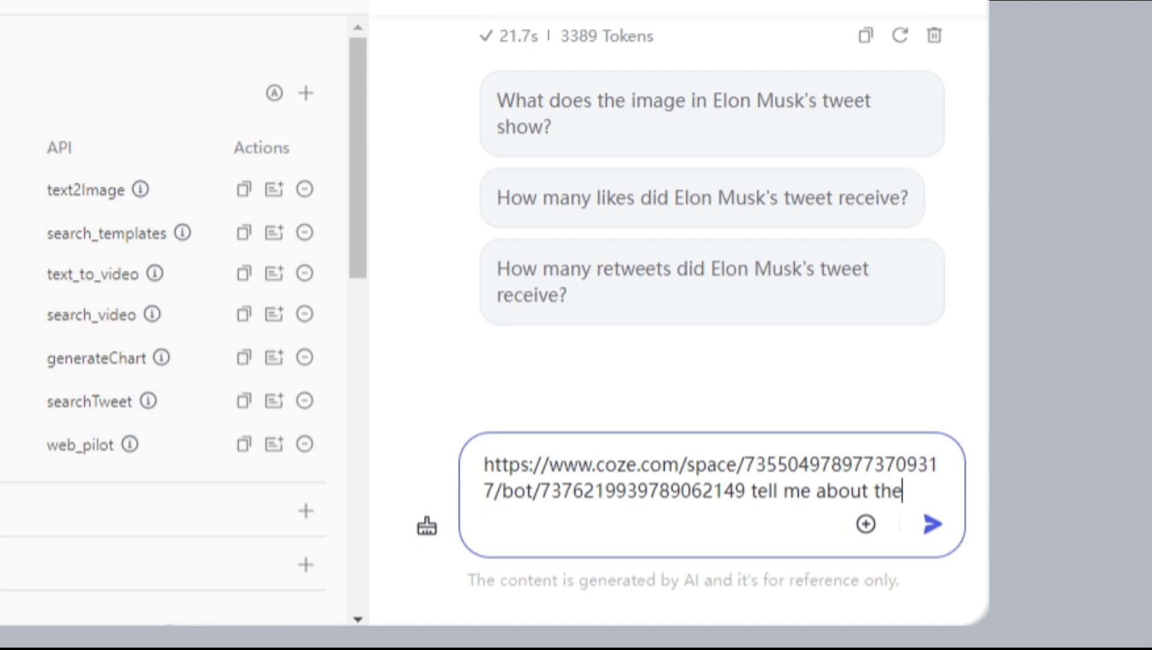
click(932, 524)
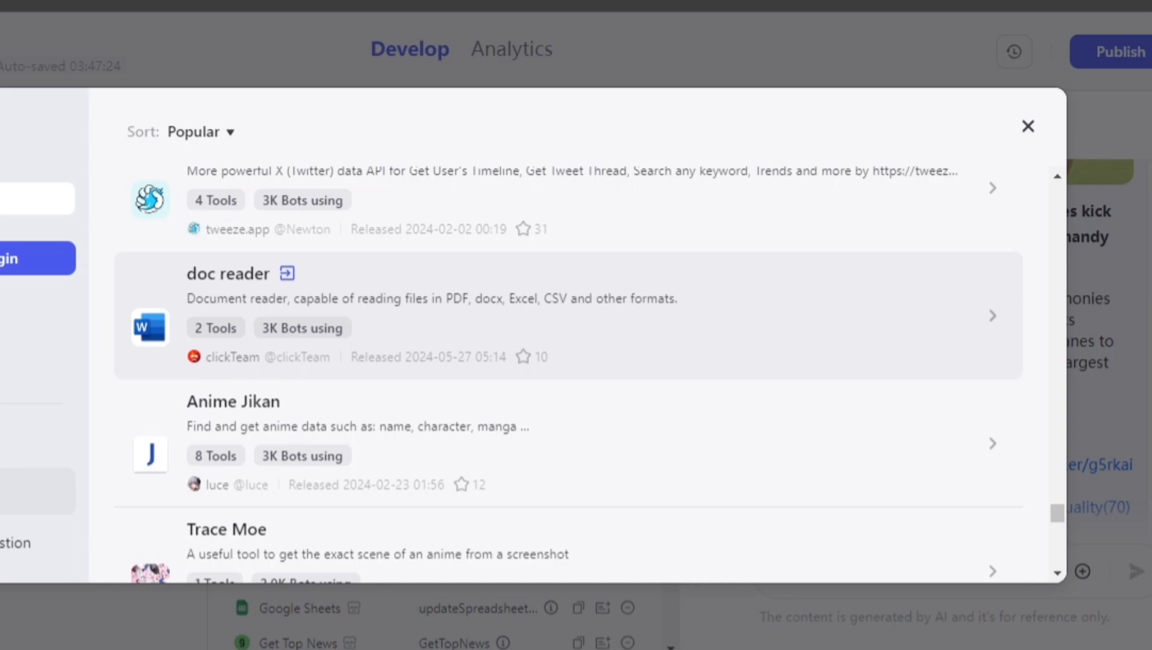
- Add the doc reader tool and have mybot summarize the uploaded hacking PDF
click(990, 316)
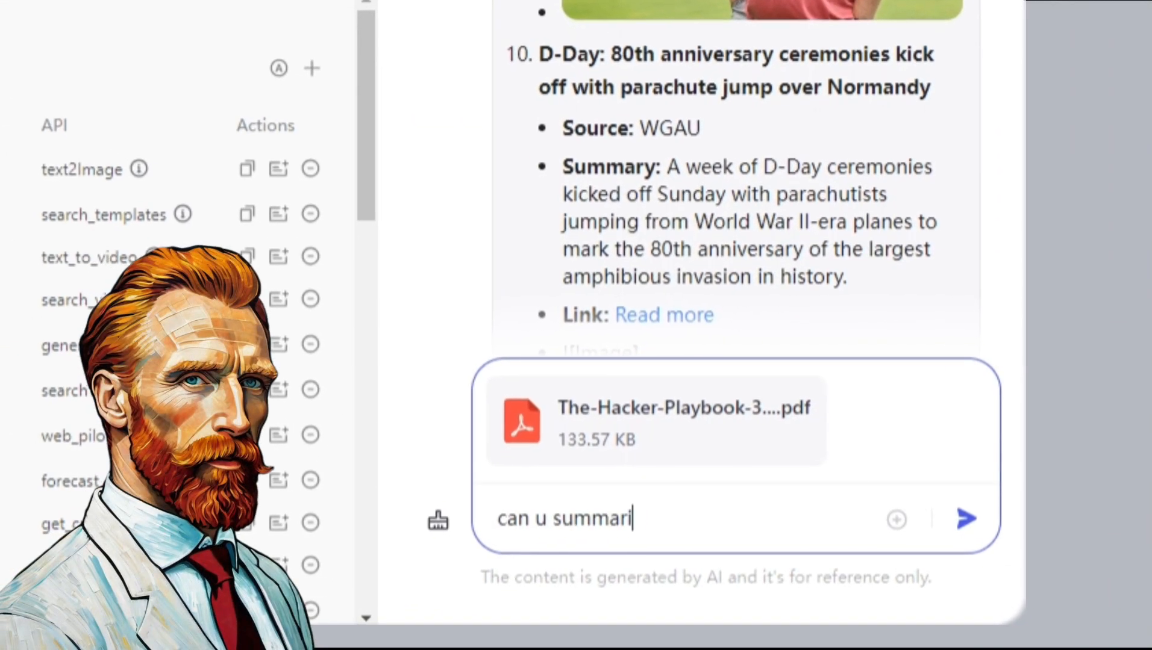
click(966, 518)
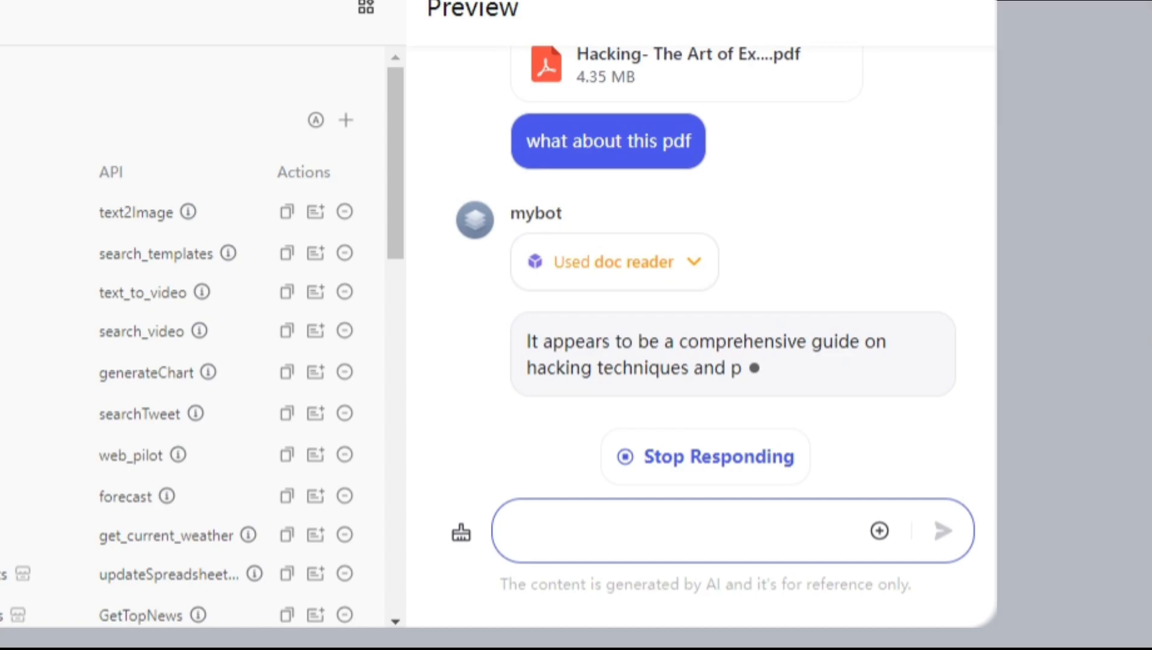